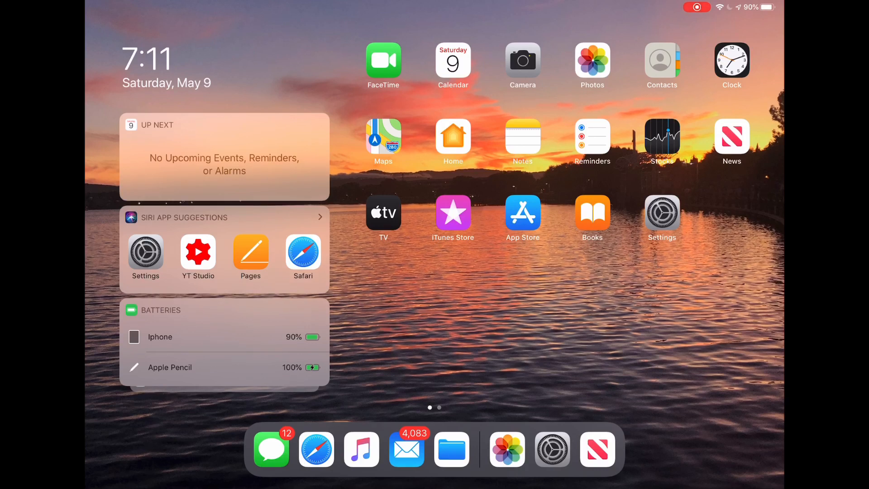
Step: Launch Settings from the home screen and scroll the sidebar toward Passwords & Accounts
{"action": "left_click", "coordinate": [661, 217]}
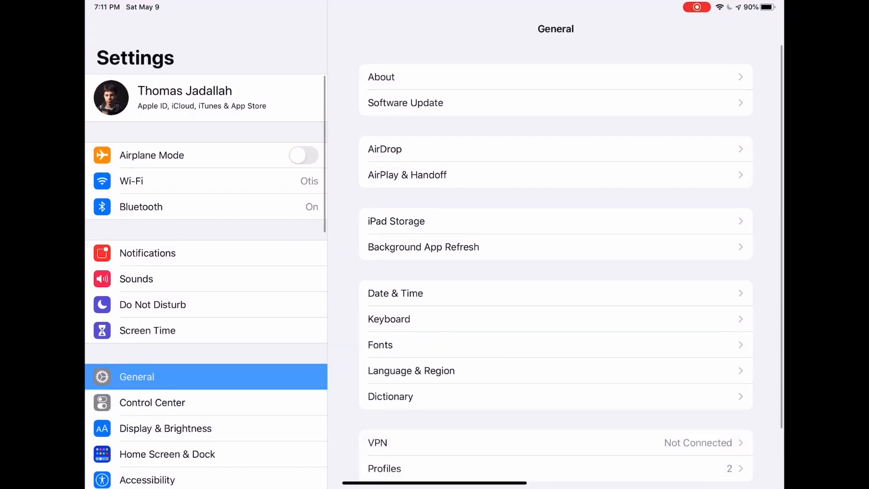
{"action": "scroll", "scroll_direction": "down", "scroll_amount": 3}
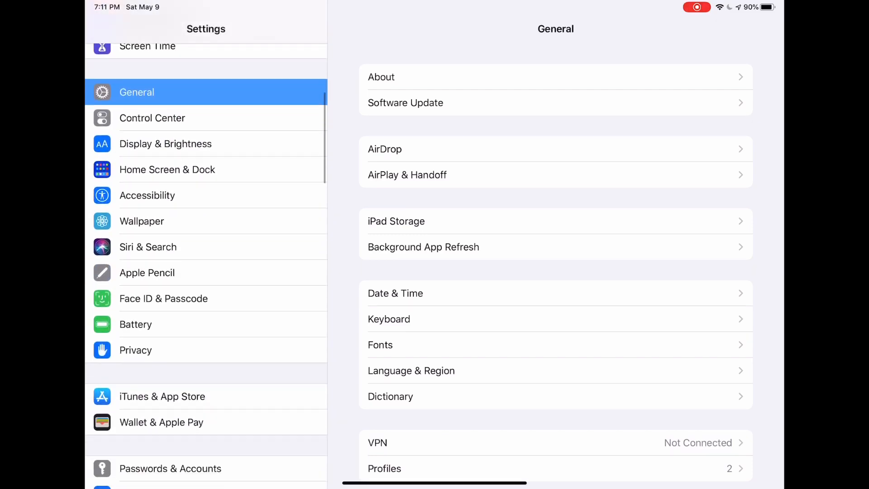
{"action": "scroll", "scroll_direction": "down", "scroll_amount": 3}
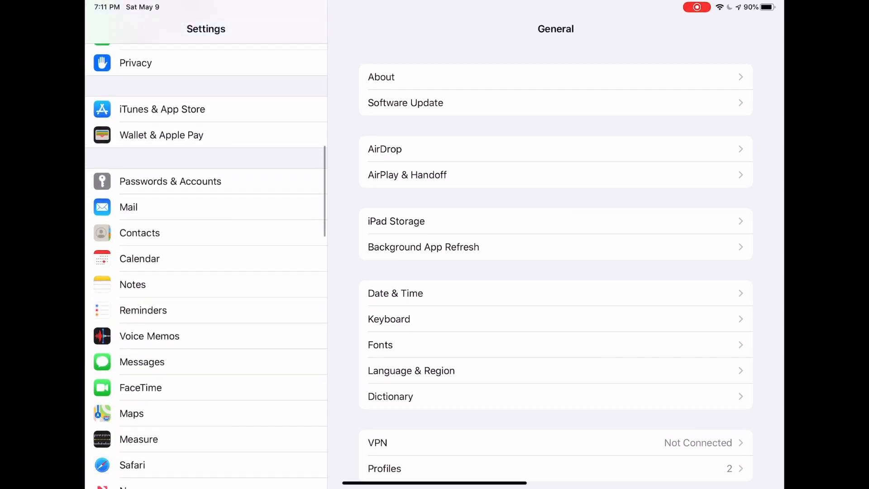
Step: Go into Passwords & Accounts and show the Website & App Passwords list
{"action": "left_click", "coordinate": [171, 181]}
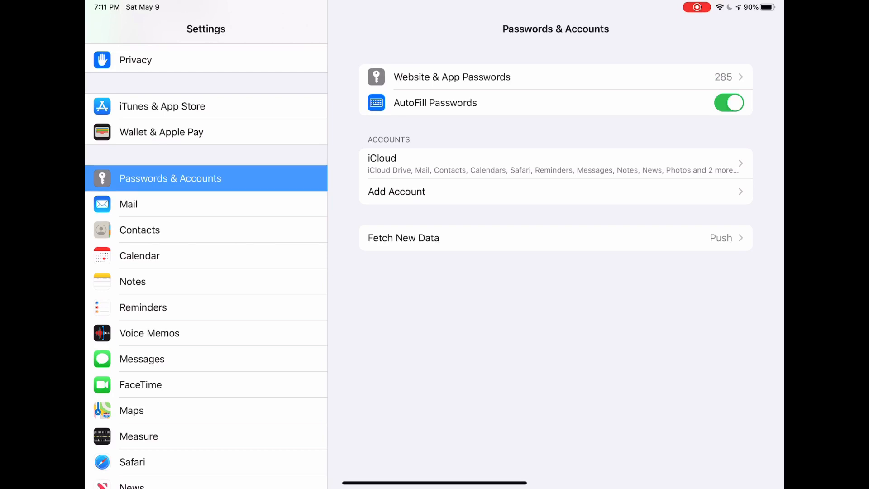
{"action": "left_click", "coordinate": [451, 77]}
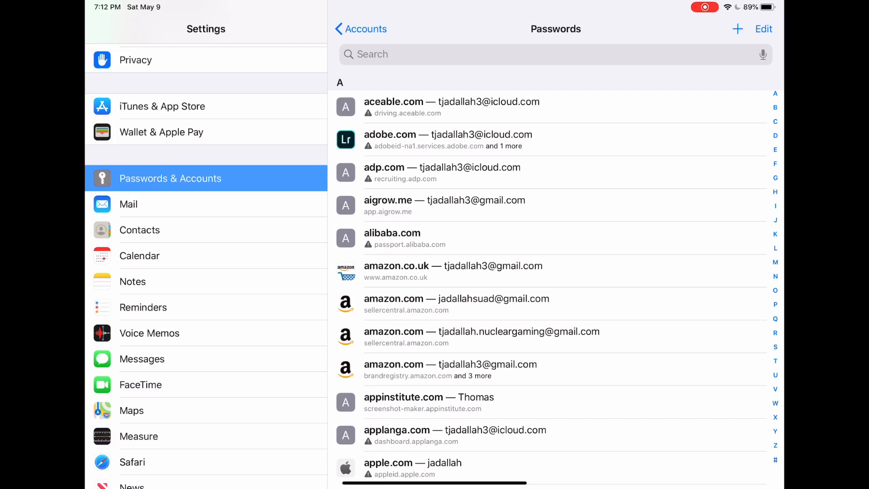
Step: Search the saved passwords for 'adob' and start Change Password on Website for adobe.com
{"action": "left_click", "coordinate": [499, 53]}
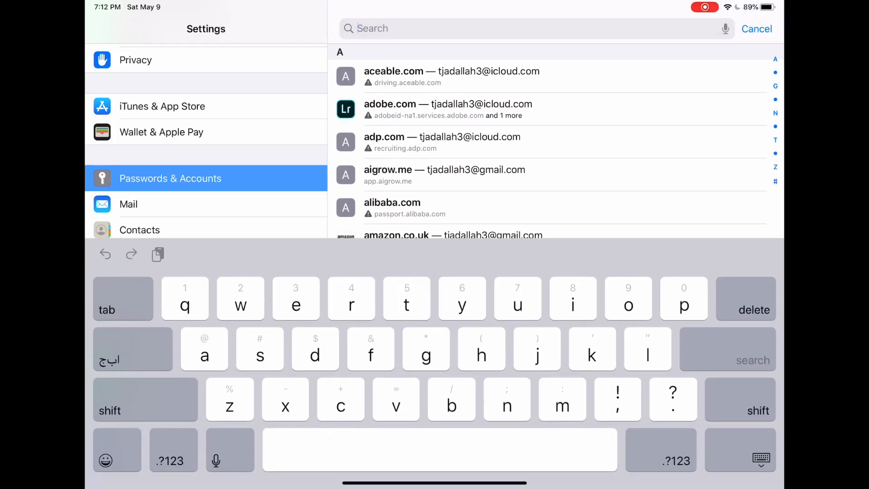
{"action": "type", "text": "adob"}
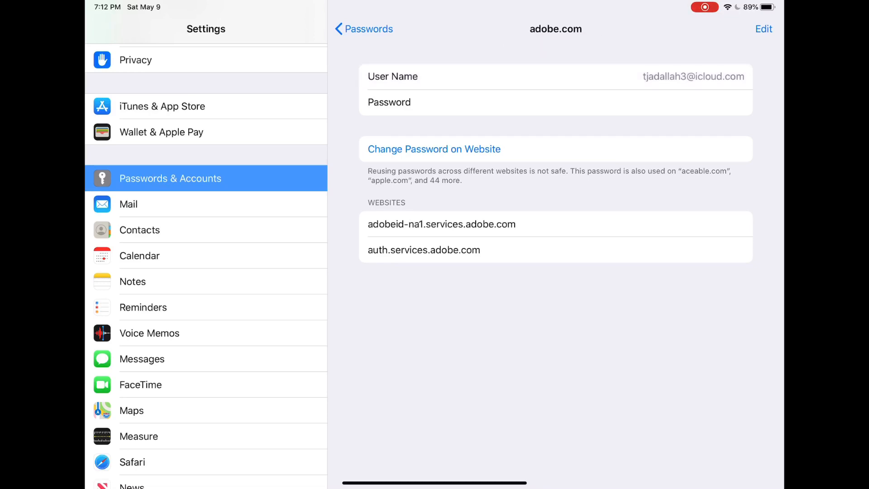
{"action": "left_click", "coordinate": [433, 149]}
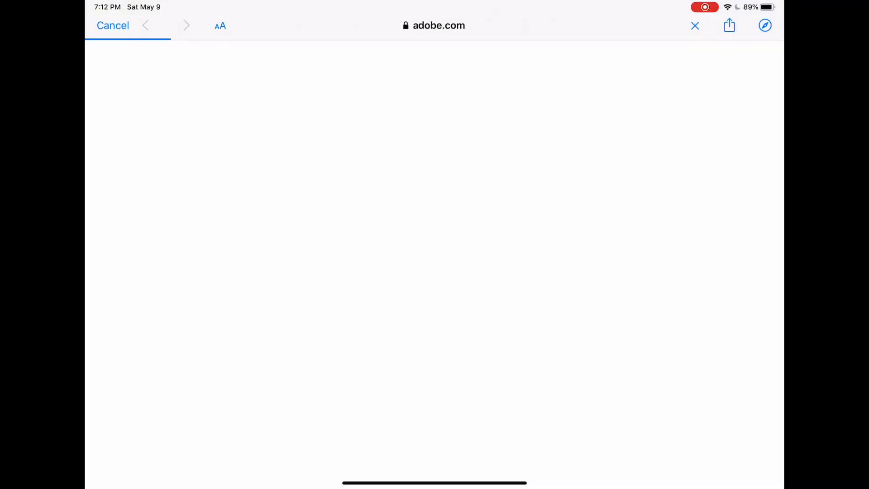